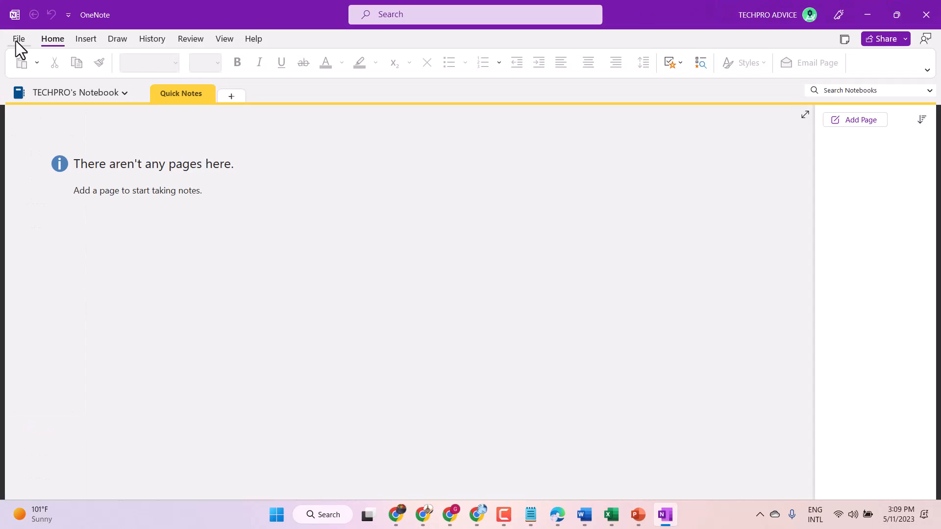
mouse_move(441, 191)
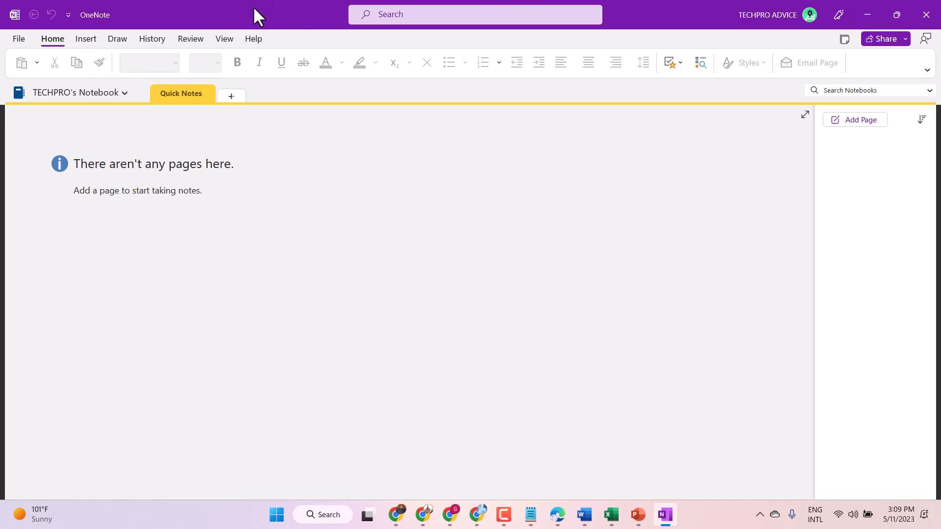
Step: Set the Office Theme to Dark Gray, then Black, via File > Account, and return to the notebook
click(18, 38)
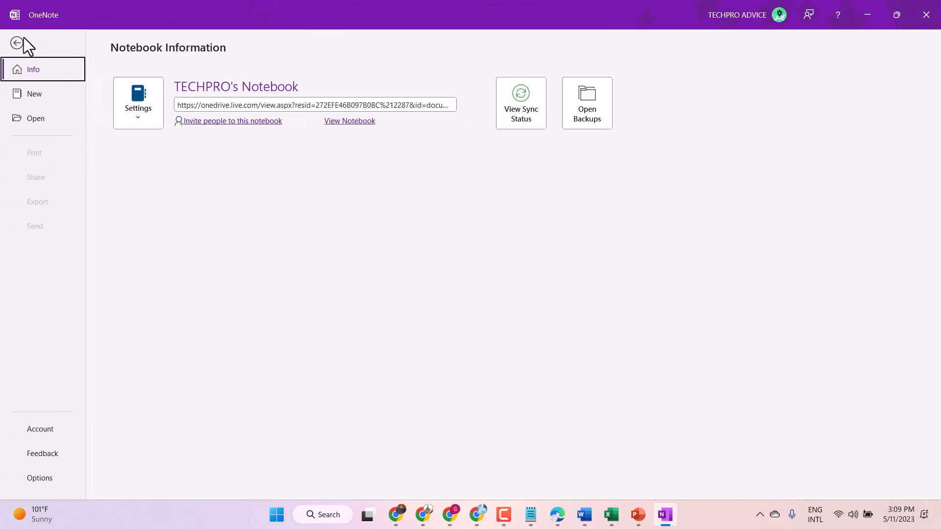
click(40, 428)
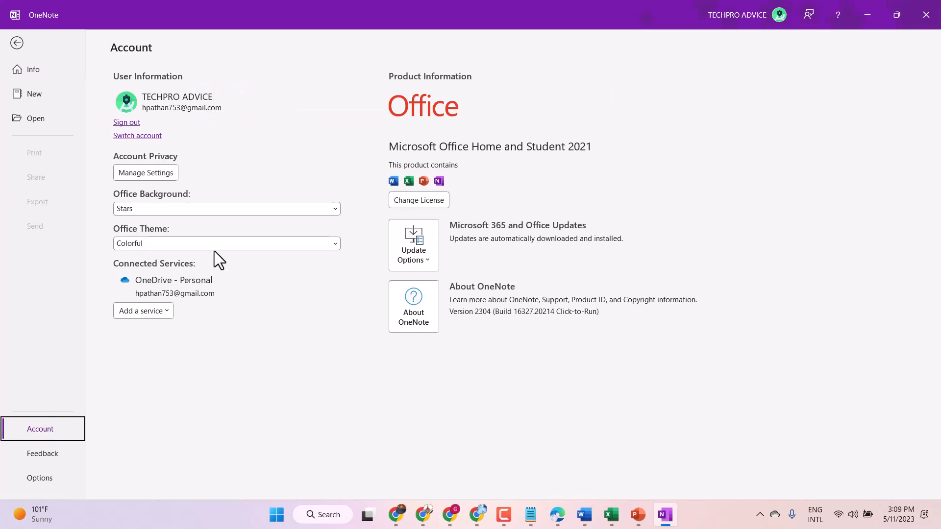
click(226, 243)
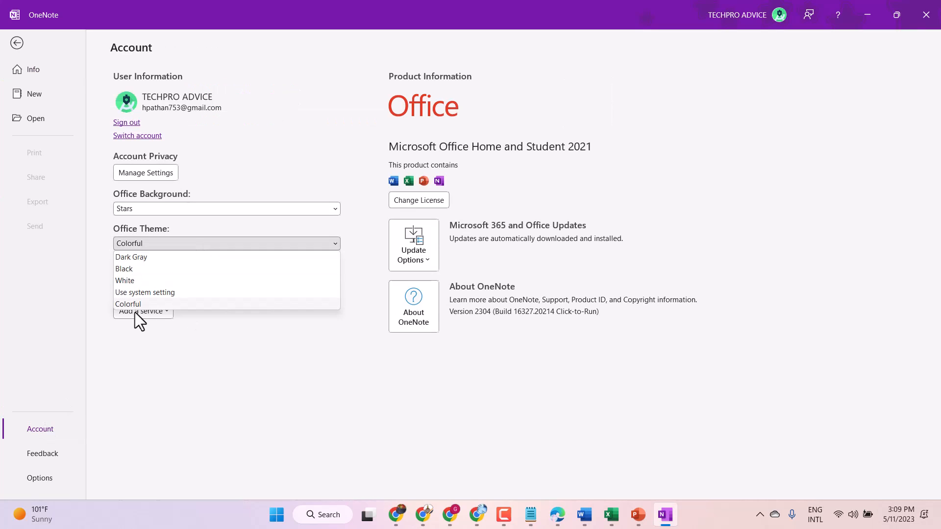
click(128, 303)
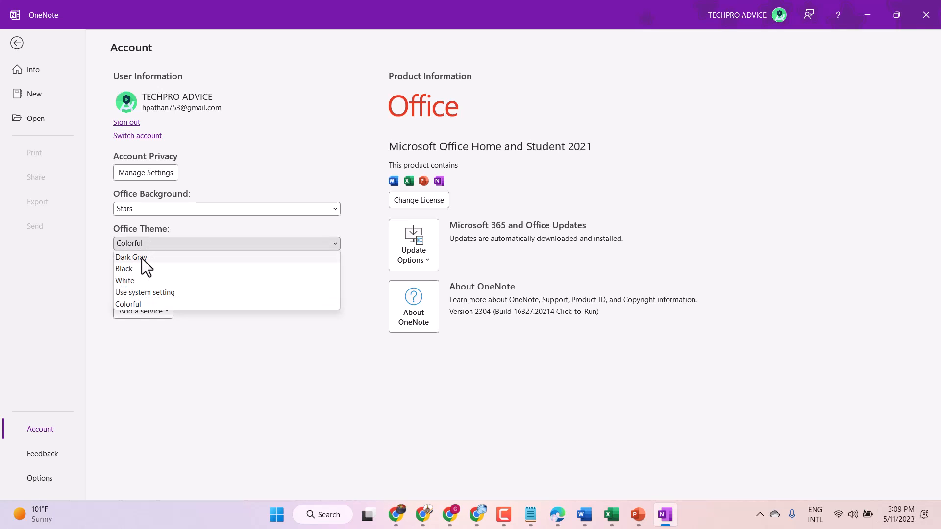
click(130, 257)
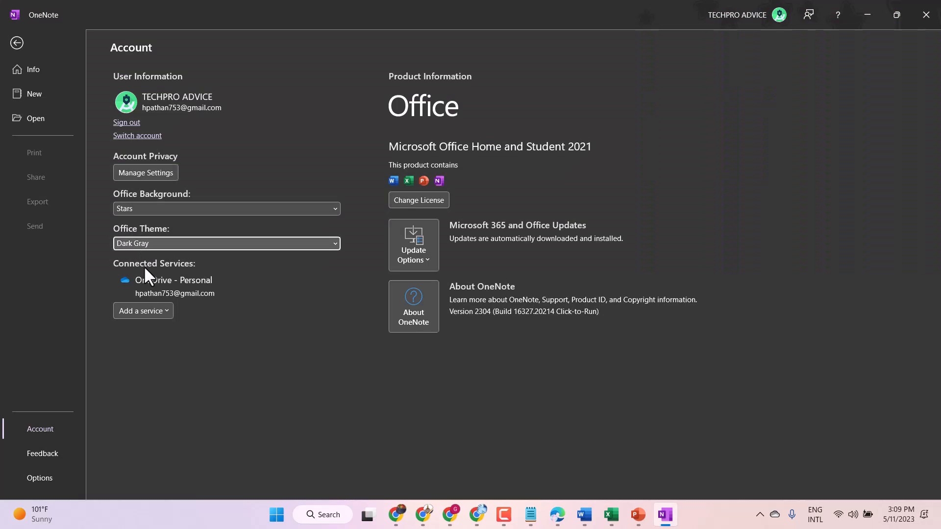
click(226, 243)
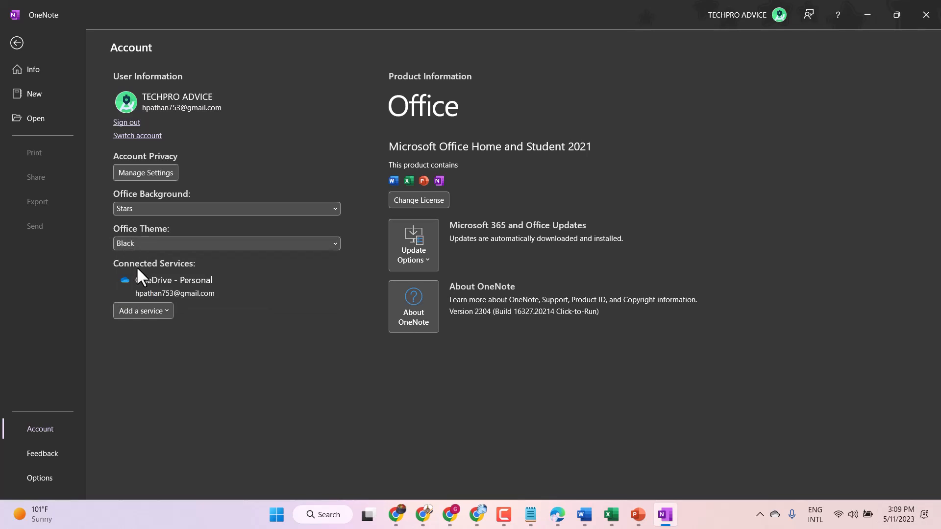
click(17, 42)
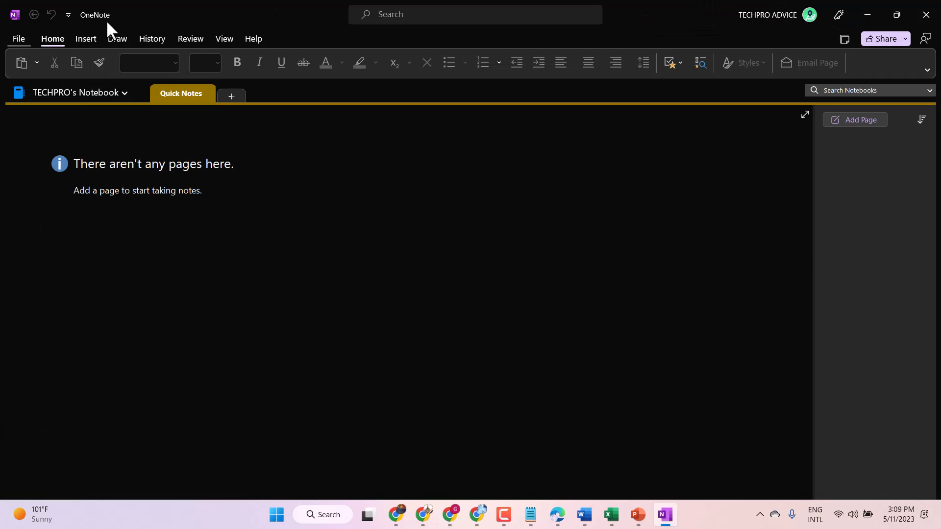
mouse_move(597, 277)
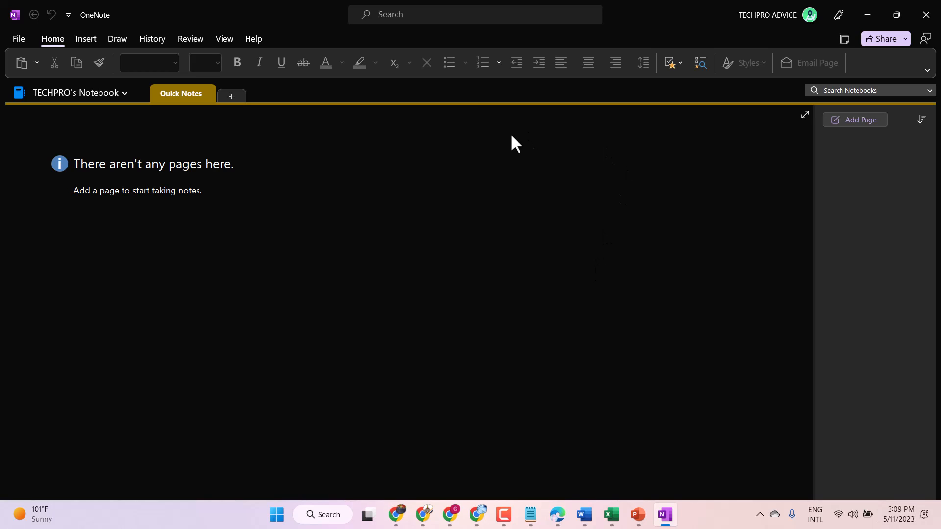
mouse_move(48, 66)
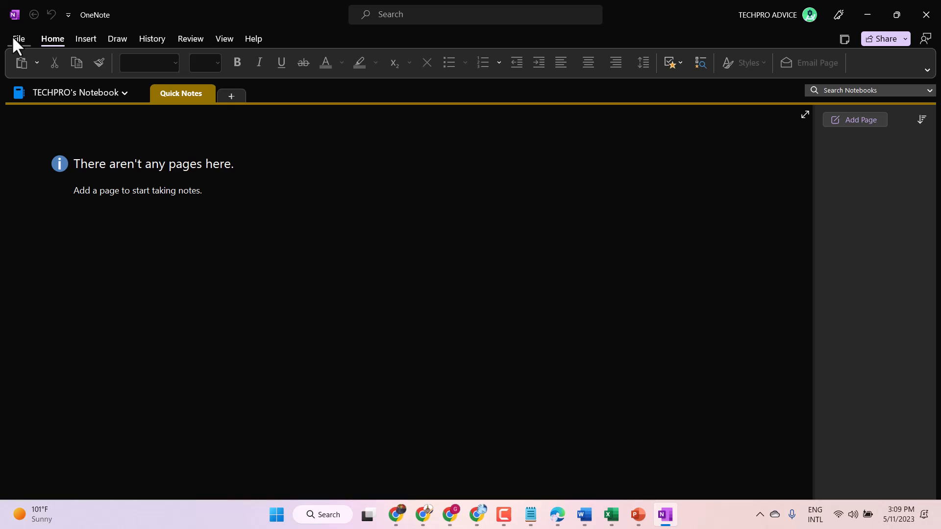
Step: Set the Office Theme back to Colorful via File > Account and return to the notebook
click(17, 38)
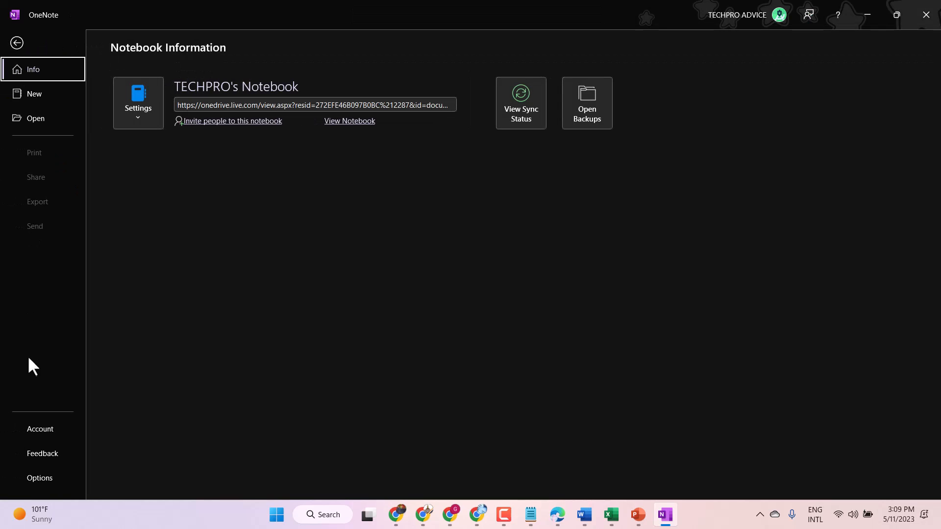
click(40, 428)
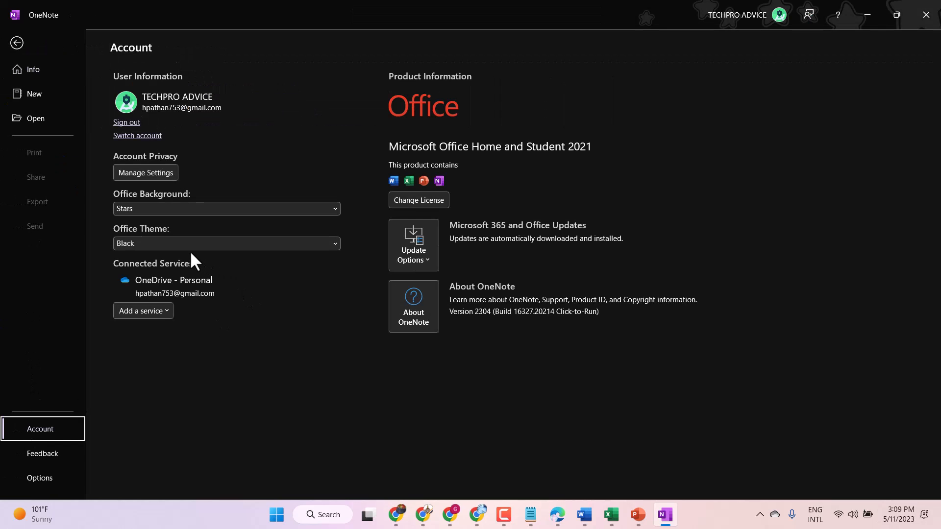
click(227, 243)
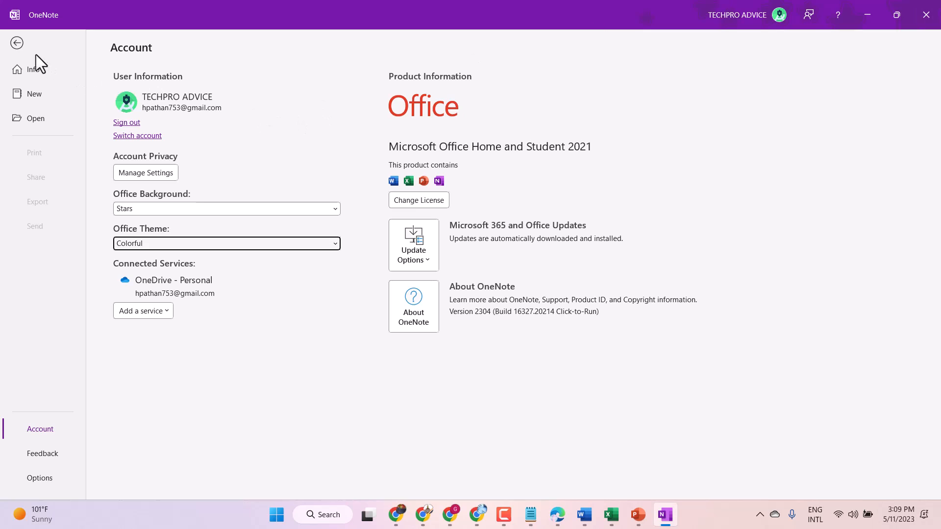
click(16, 42)
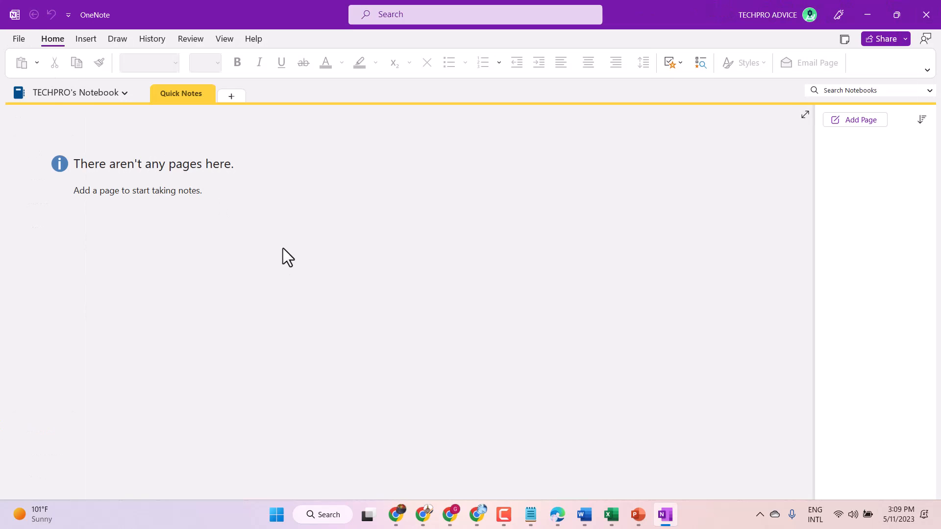
mouse_move(316, 310)
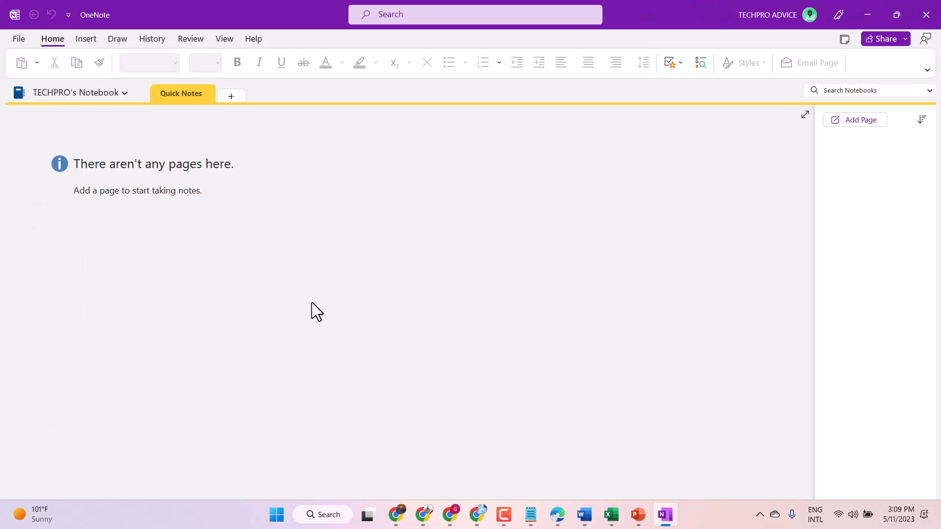
mouse_move(627, 196)
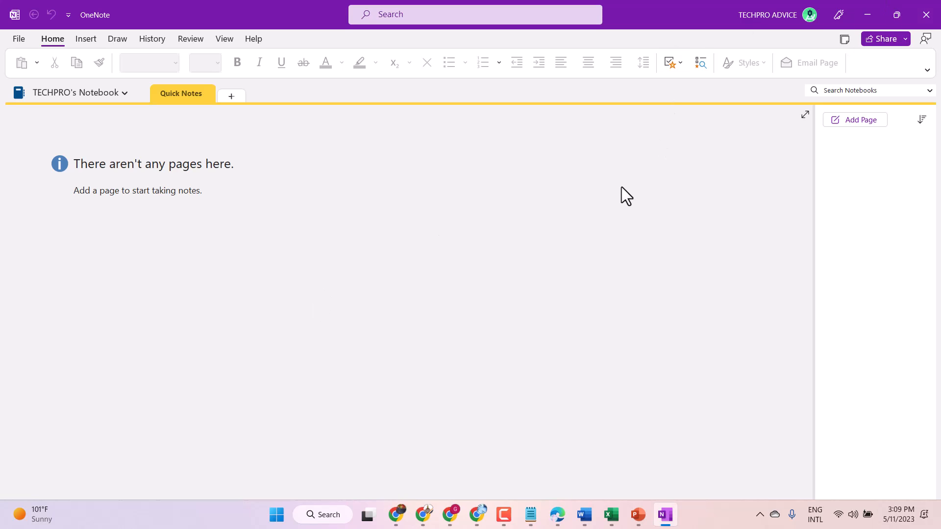
mouse_move(641, 482)
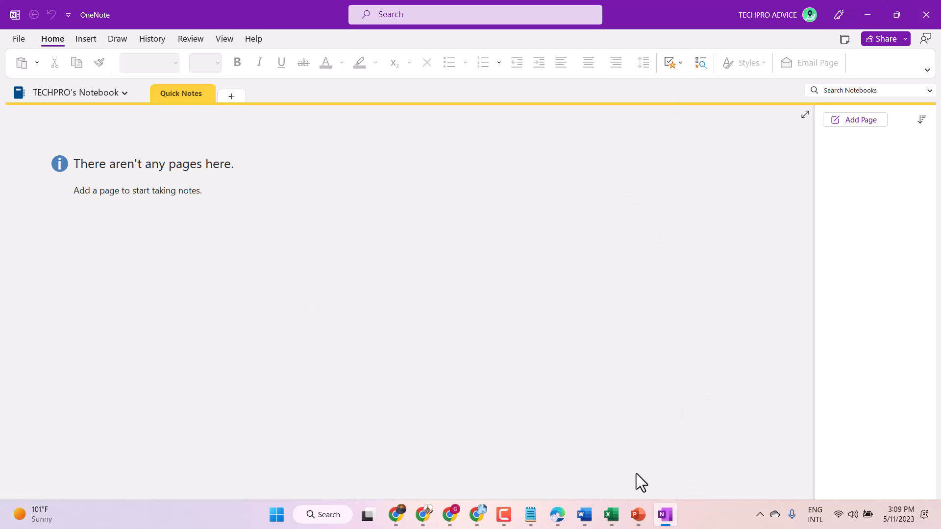
Step: Switch to the open PowerPoint presentation, then to Word's Account page showing the Colorful theme
click(637, 514)
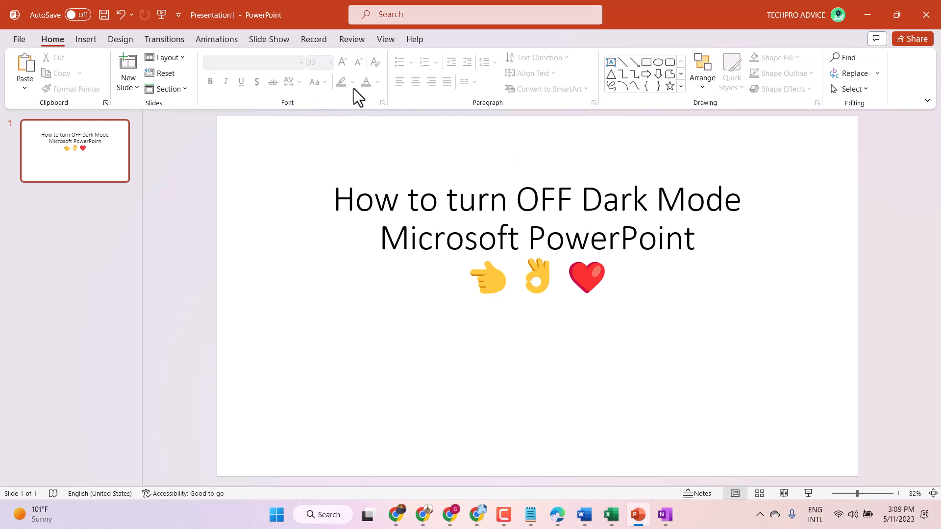
mouse_move(649, 453)
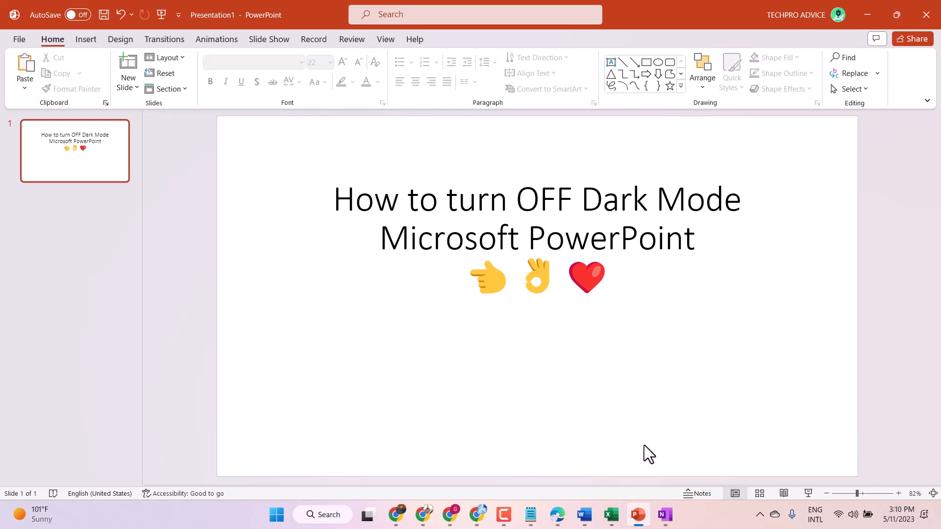
click(582, 514)
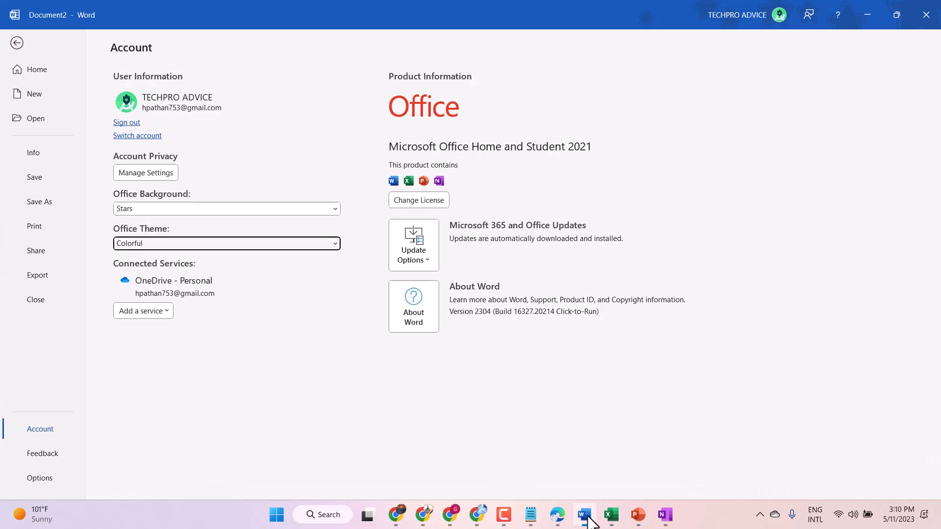
mouse_move(512, 133)
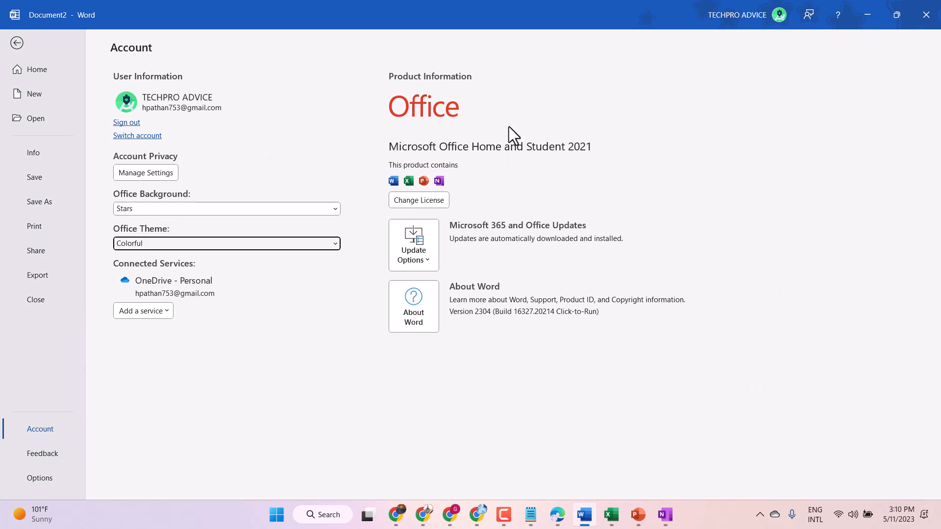